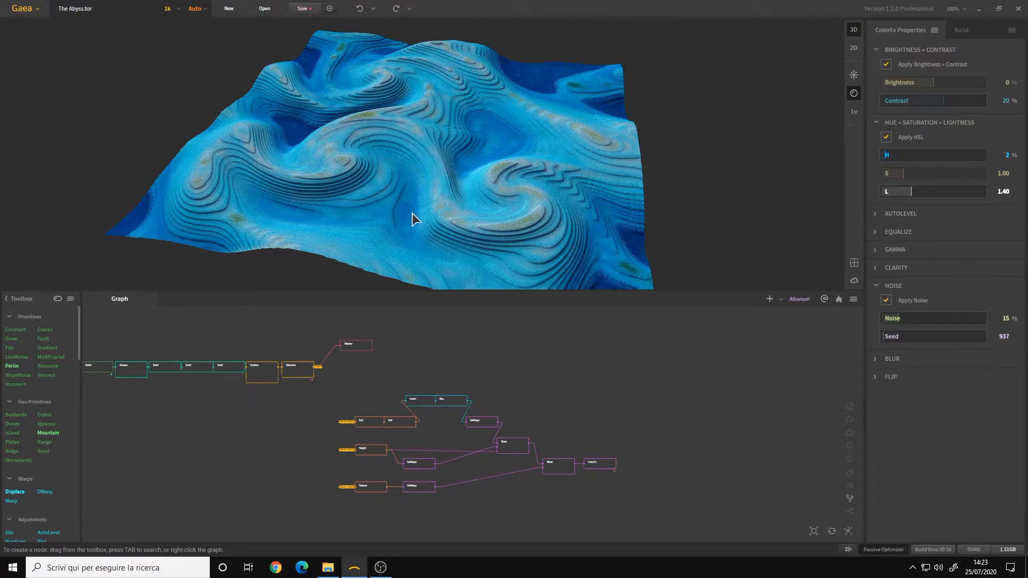
mouse_move(561, 413)
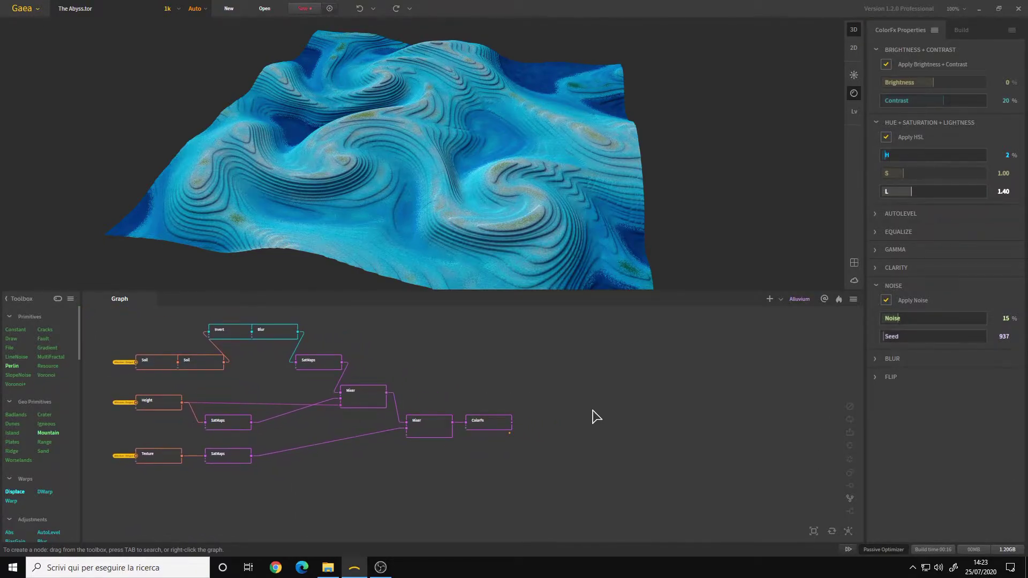
- Add a Light node from Render, placed right of ColorFx in the graph
right_click(597, 416)
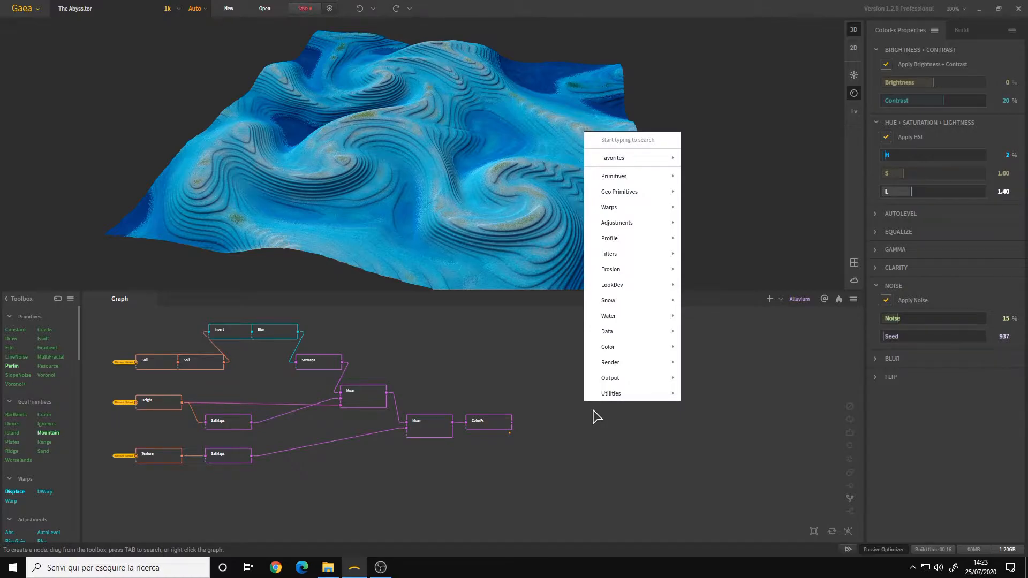
mouse_move(620, 368)
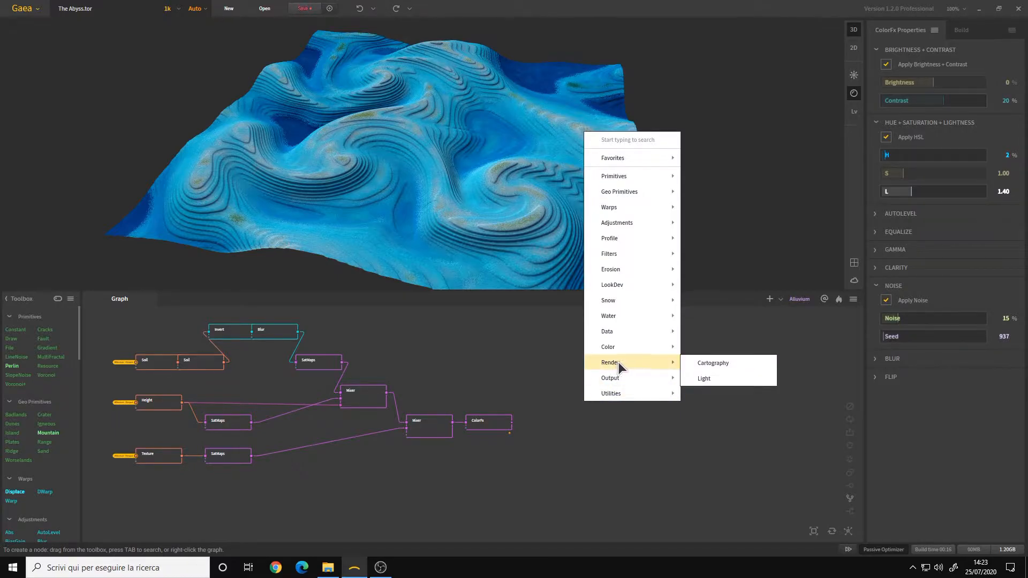
click(703, 379)
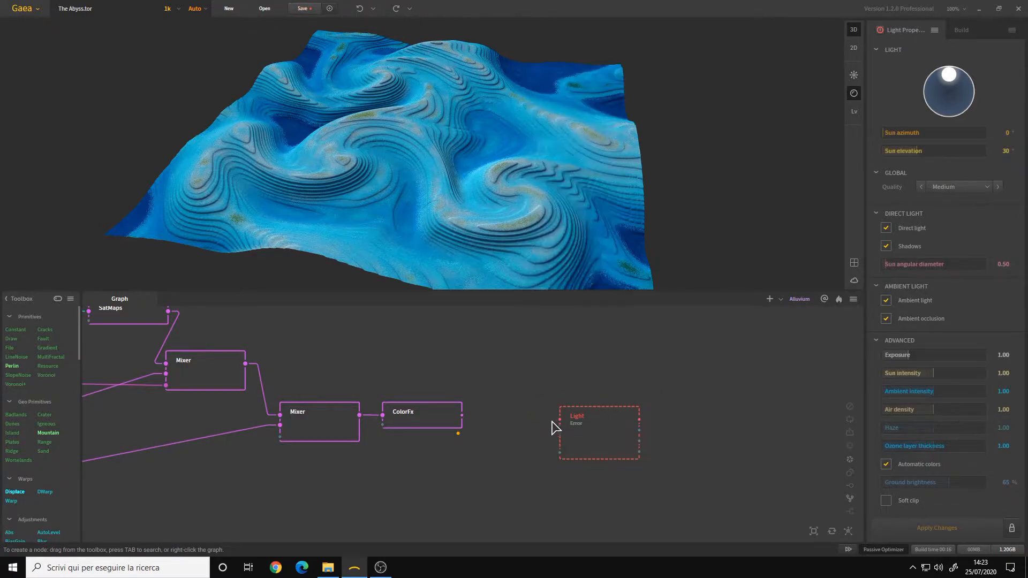
mouse_move(561, 437)
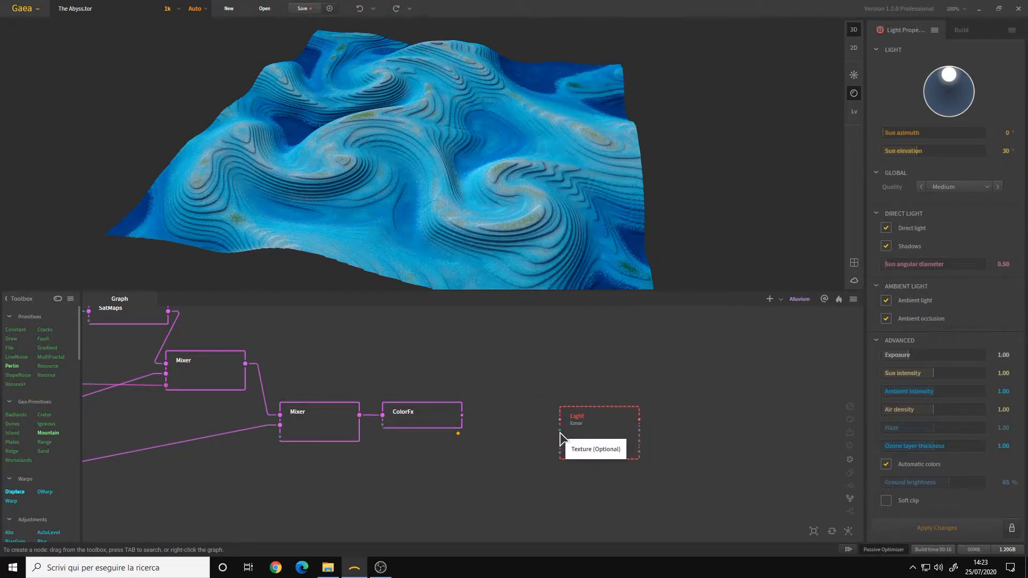
mouse_move(561, 458)
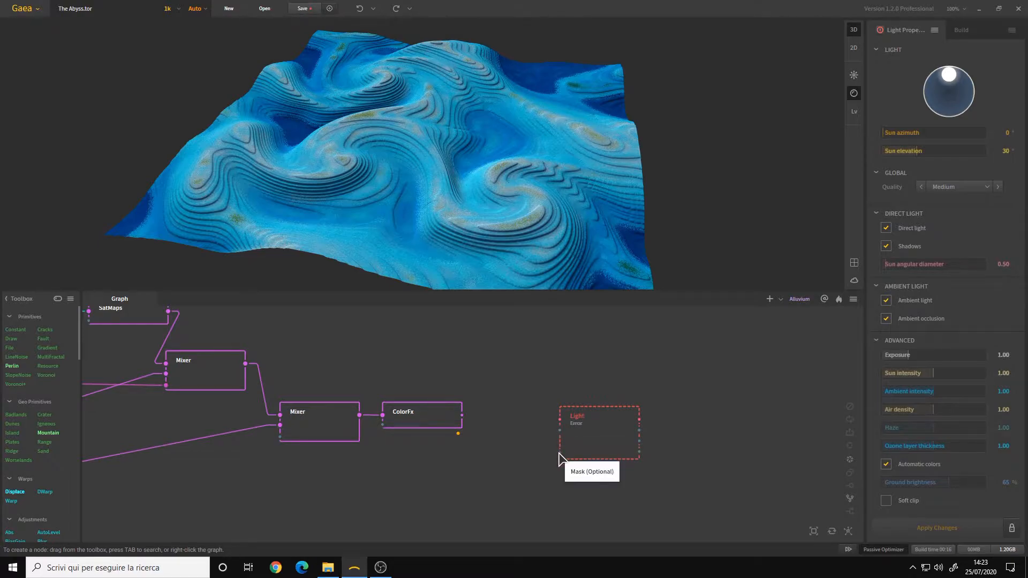
mouse_move(572, 440)
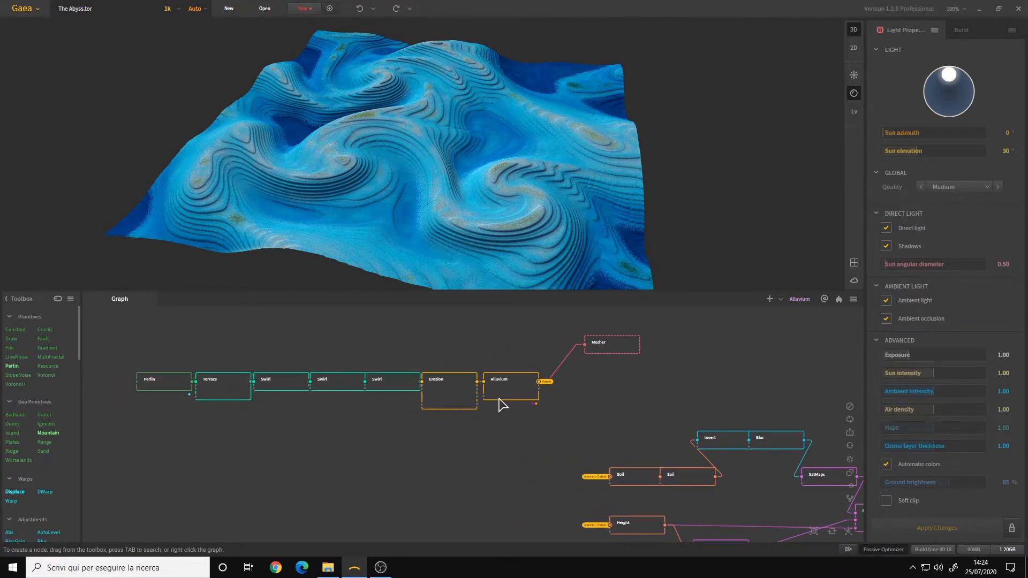
mouse_move(536, 392)
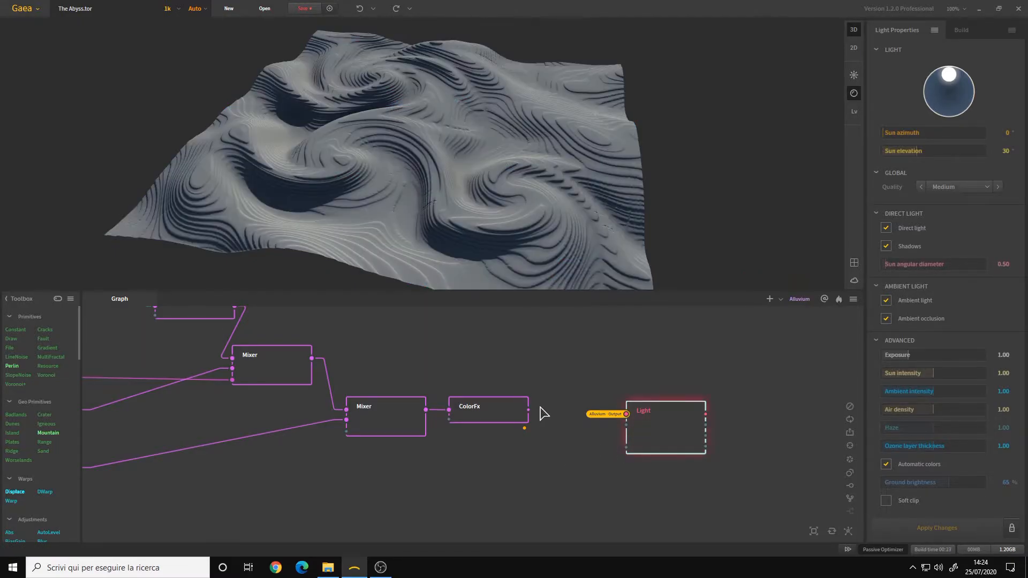
- Wire ColorFx's output into the Light node and show its sun-shaded preview
click(488, 409)
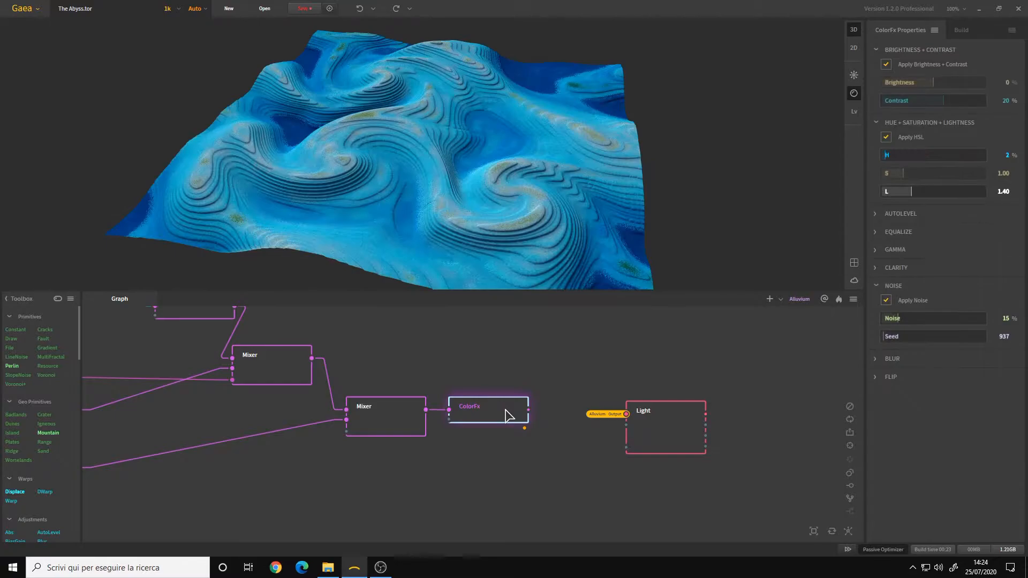
mouse_move(508, 416)
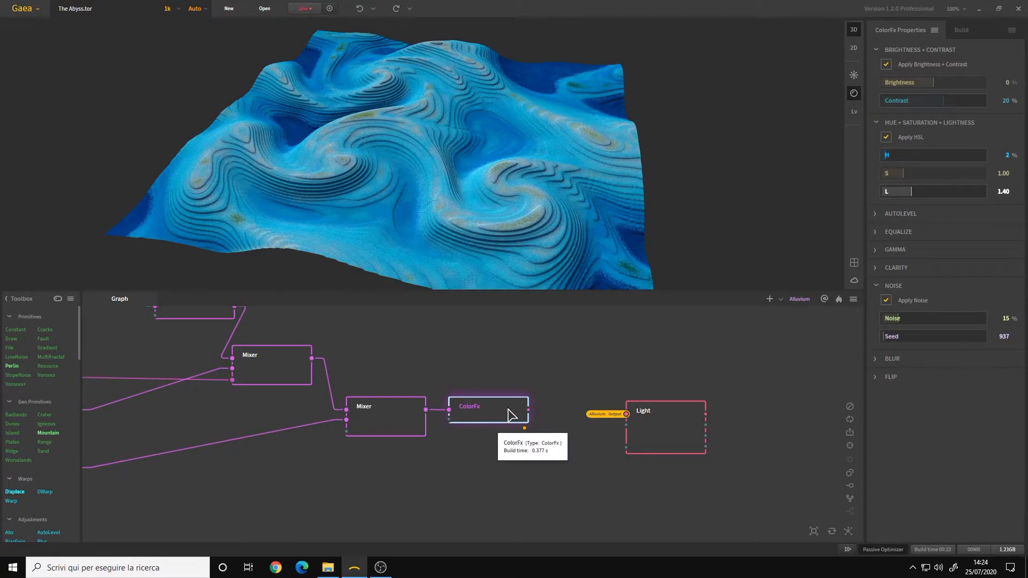
drag(525, 427, 622, 435)
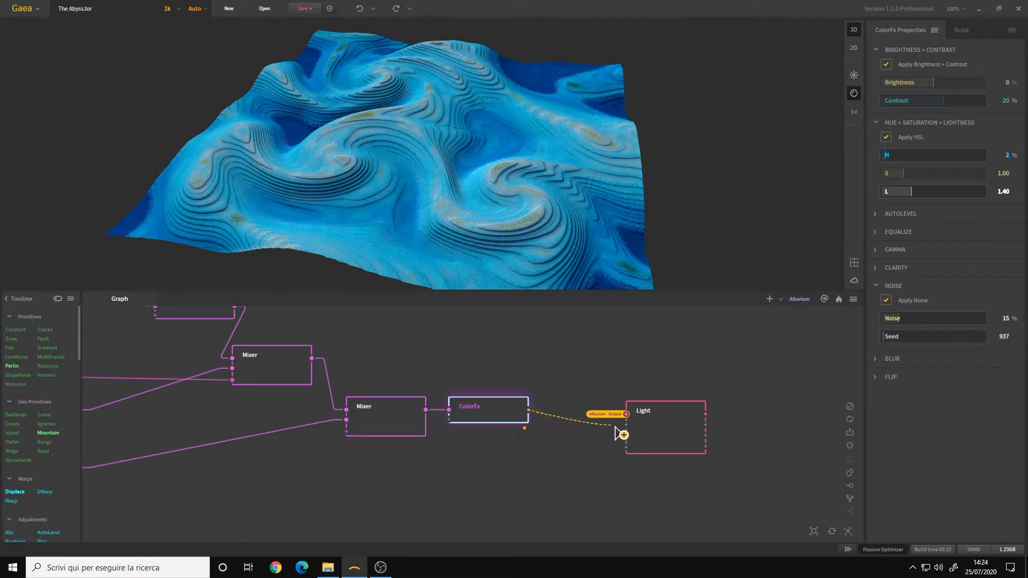
click(627, 424)
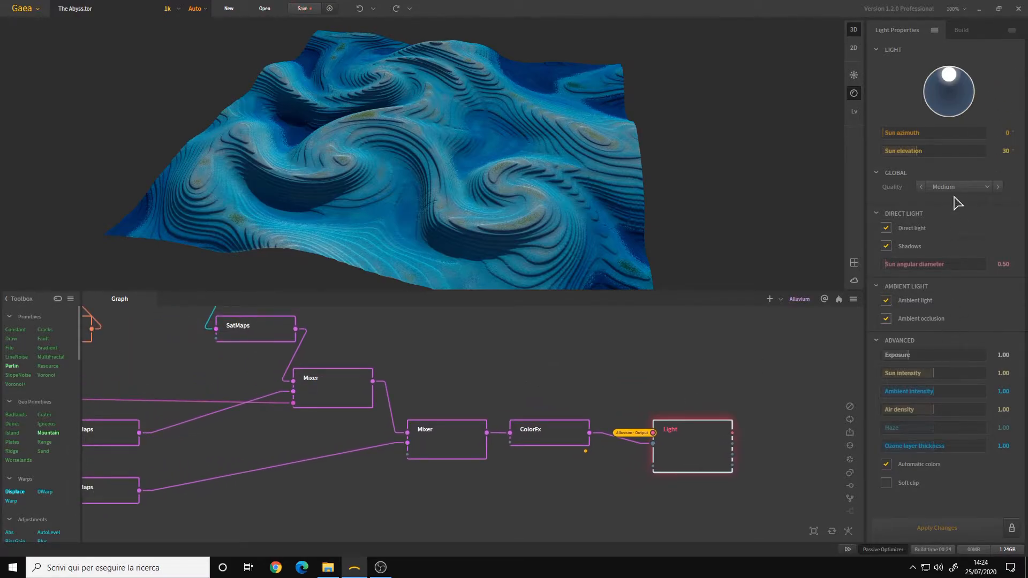
mouse_move(946, 222)
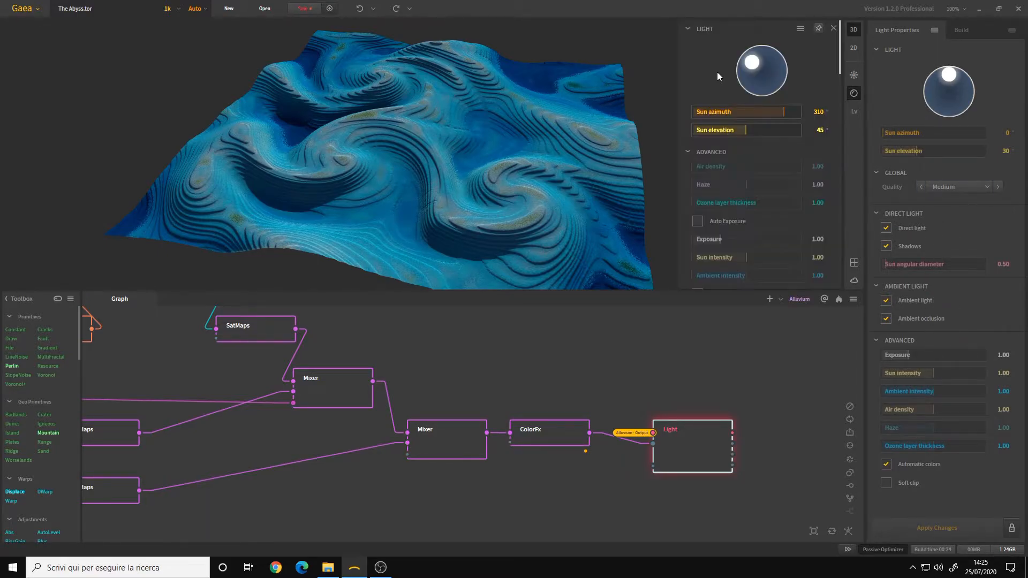
scroll(down, 3)
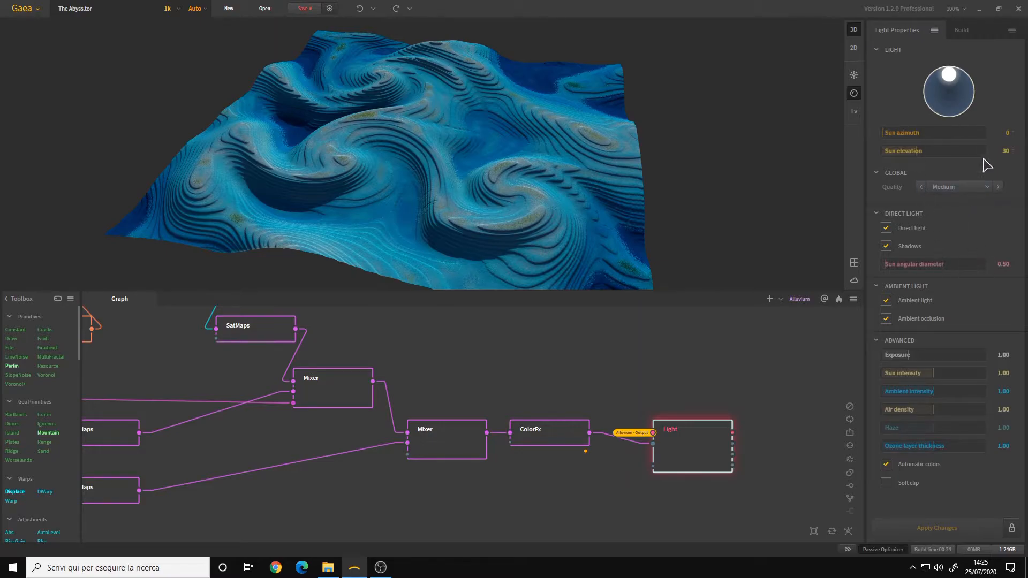
mouse_move(721, 432)
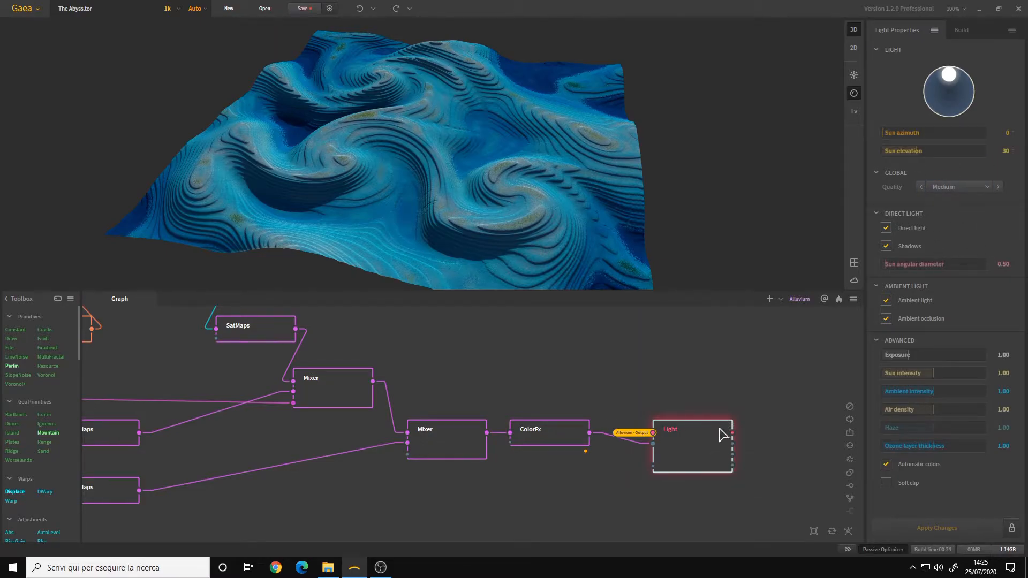
mouse_move(674, 420)
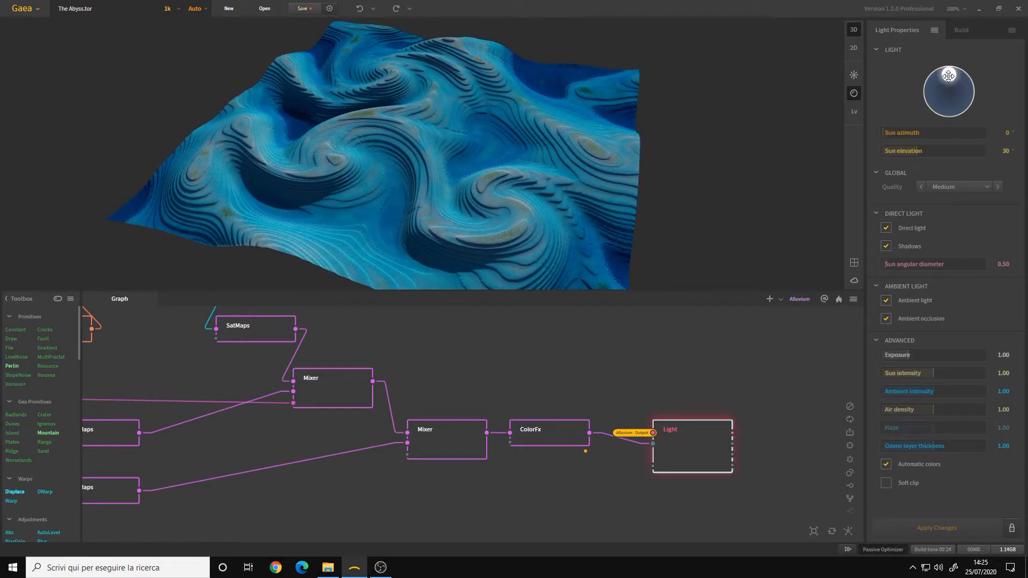
click(550, 431)
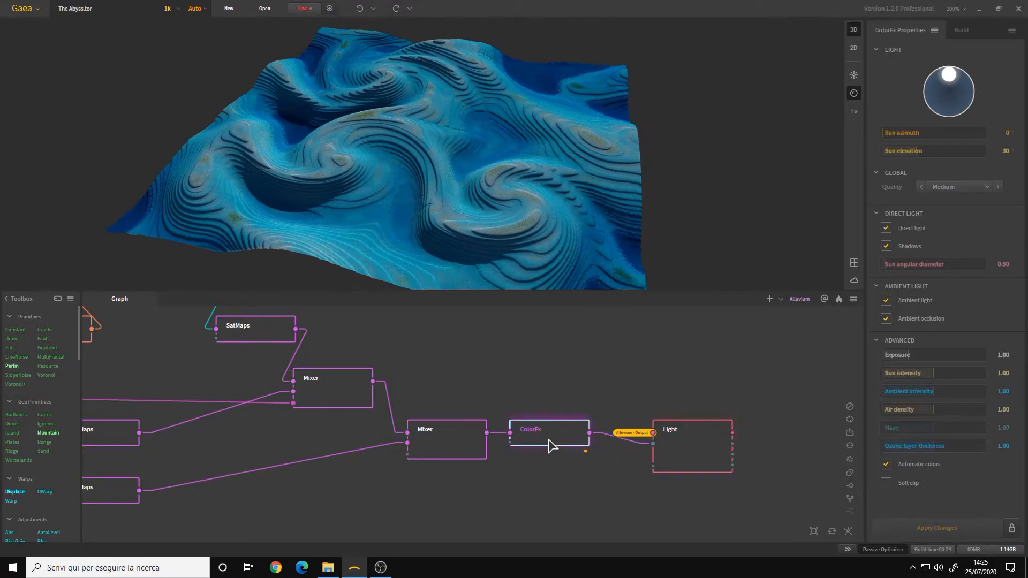
click(550, 430)
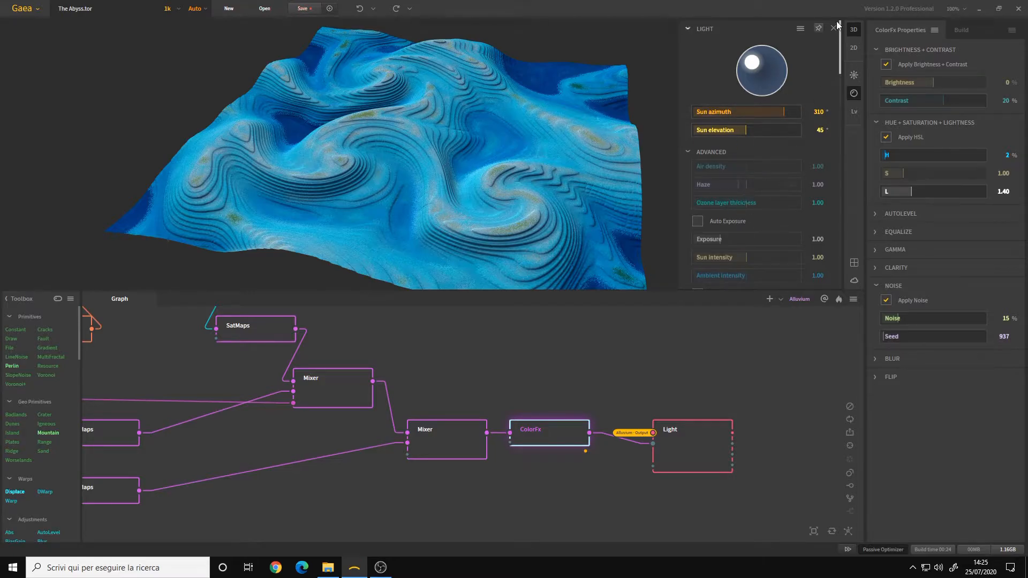
click(832, 28)
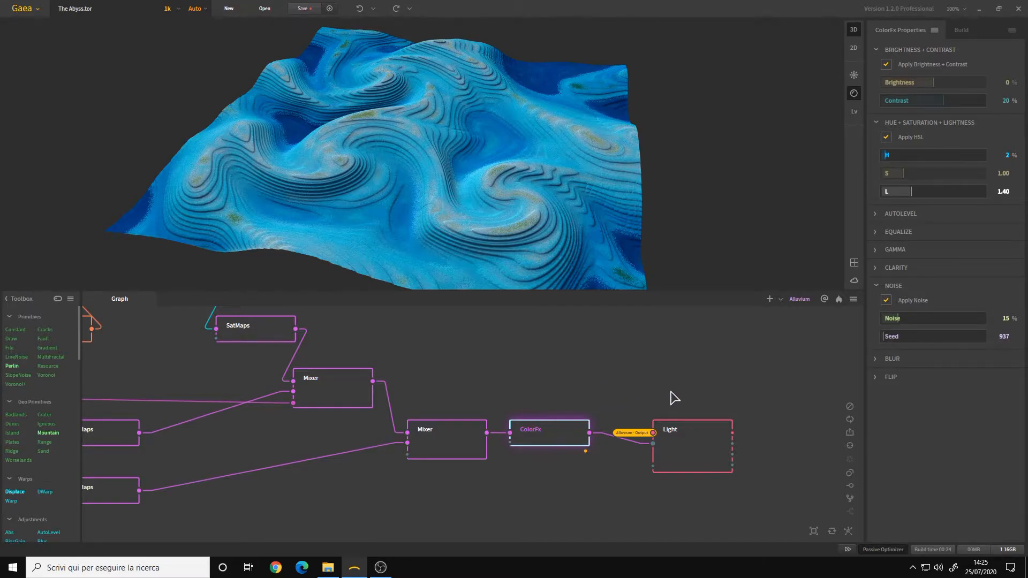
click(690, 445)
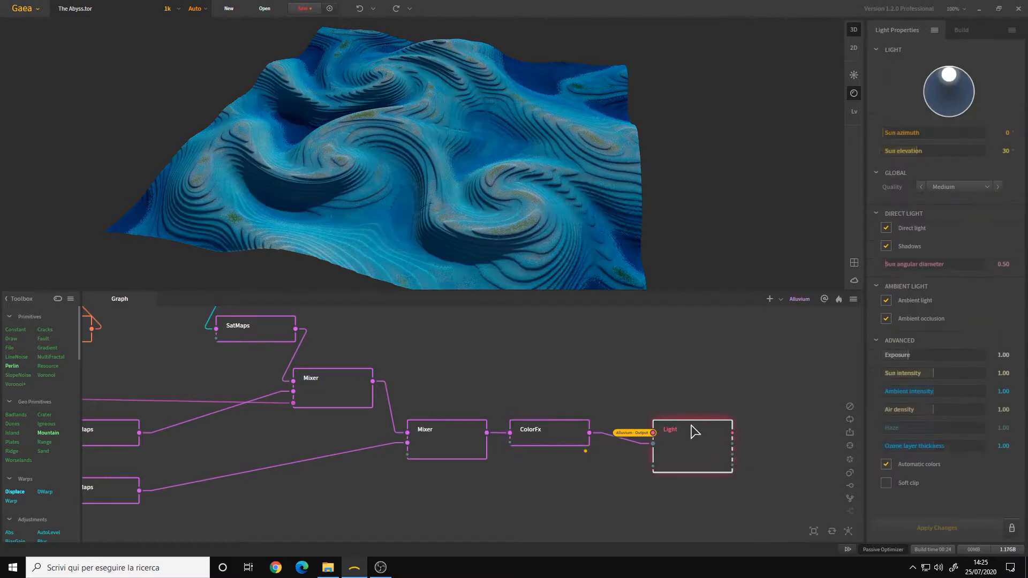
- Swing the sun on the sphere widget to azimuth 313°, elevation 45°, intensity 1.10
drag(969, 83, 947, 78)
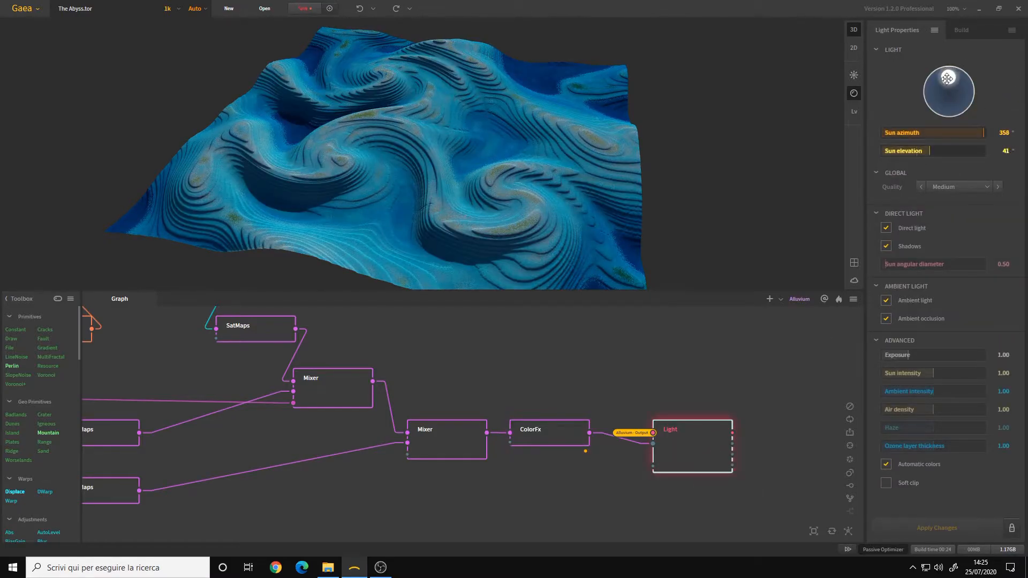
drag(948, 78, 939, 87)
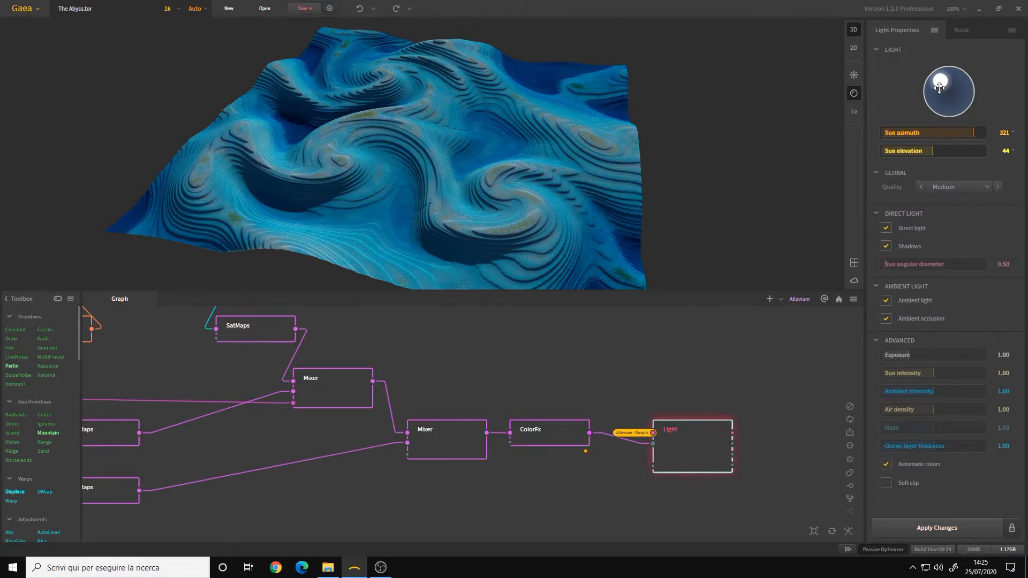
drag(939, 86, 956, 81)
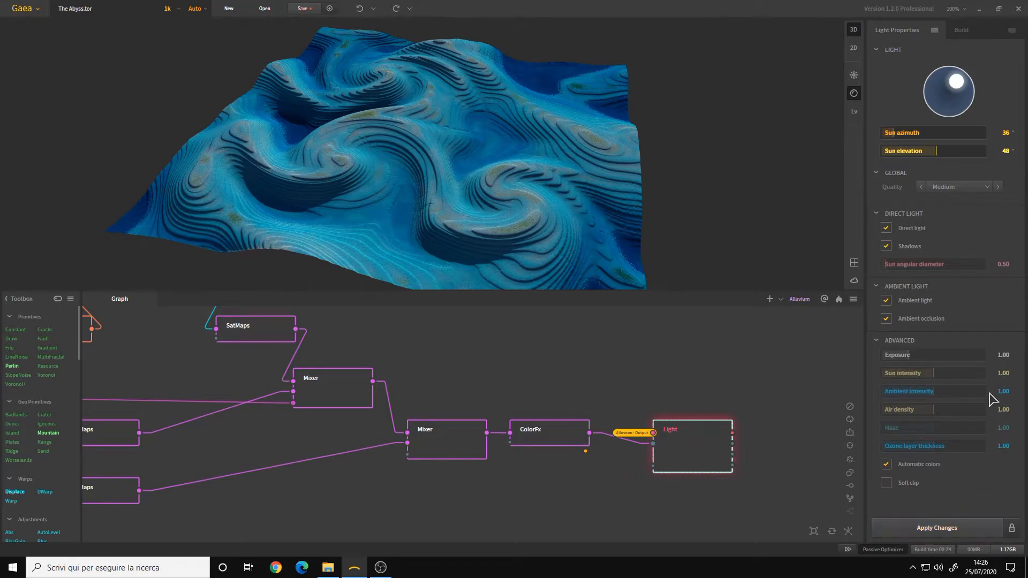
mouse_move(471, 167)
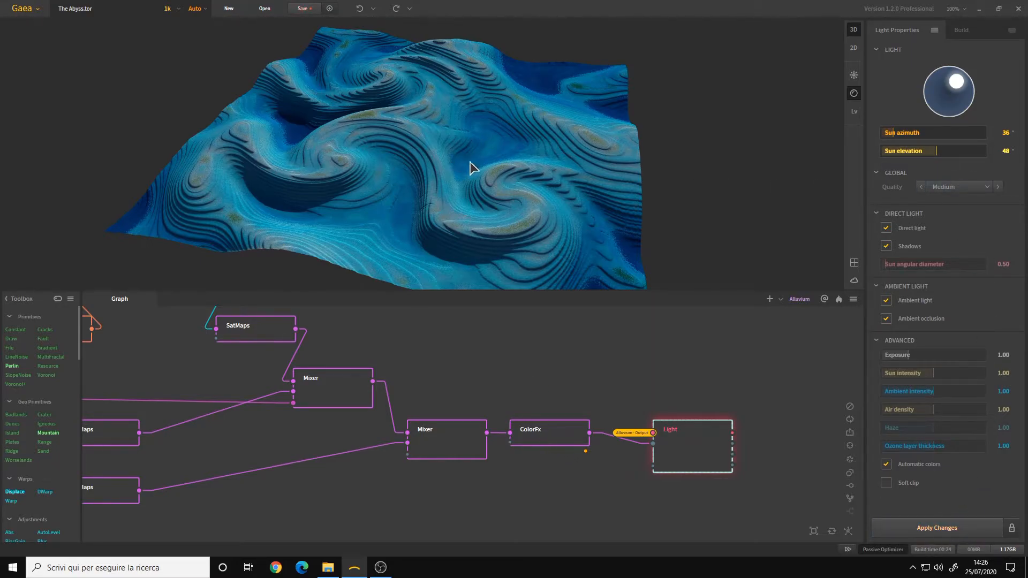
drag(960, 101, 939, 78)
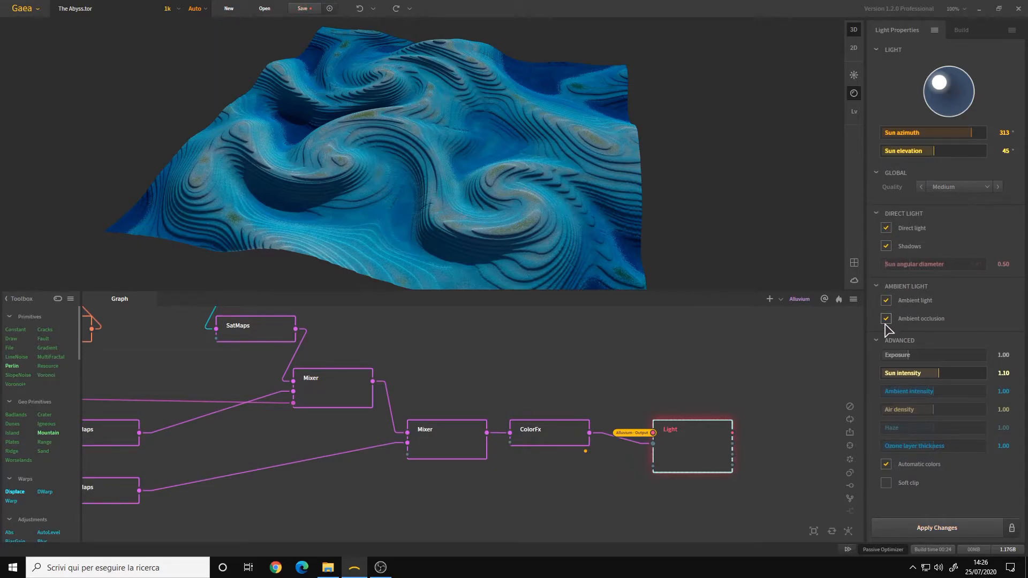
- List the Light node's Quality choices under Global, Medium still current
click(958, 186)
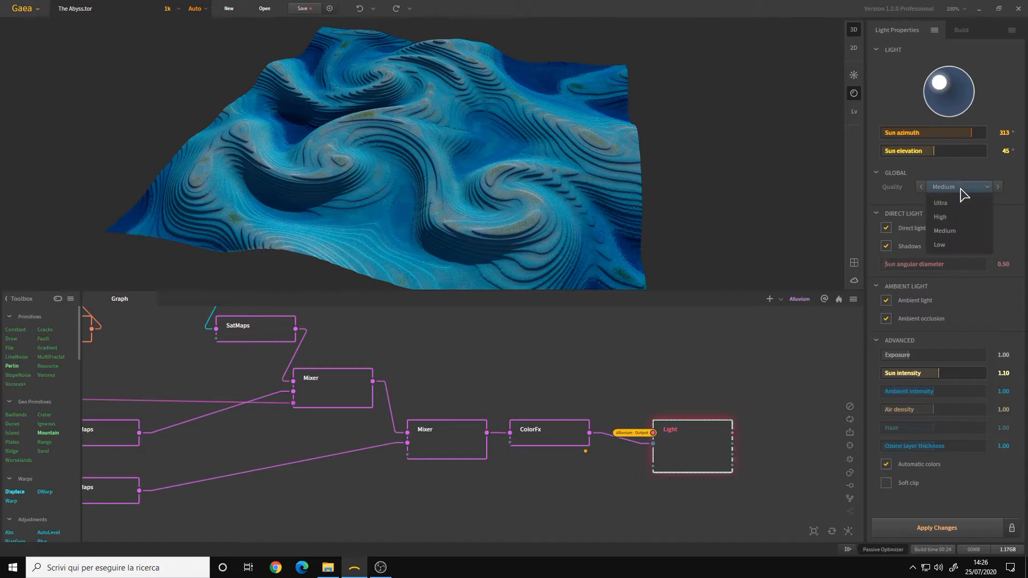
mouse_move(944, 230)
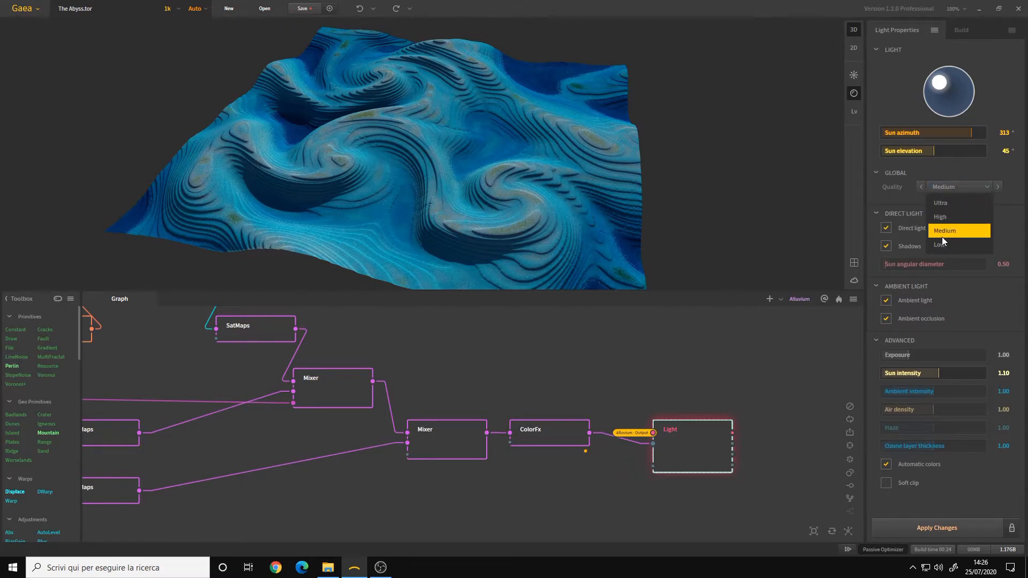
mouse_move(1013, 206)
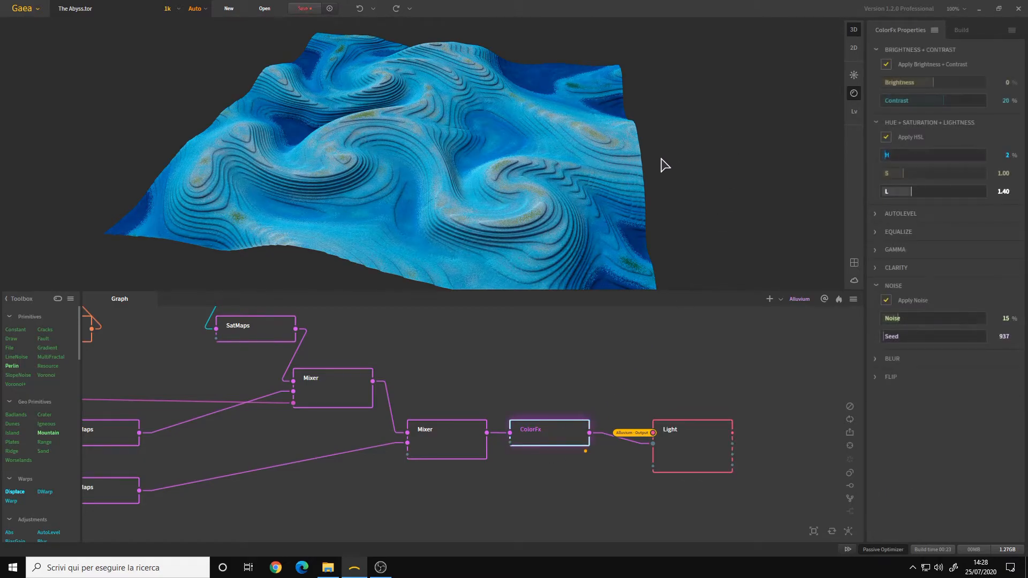
- Move the viewport sun to azimuth 25°, elevation 53° and transfer it to the Light node
click(691, 445)
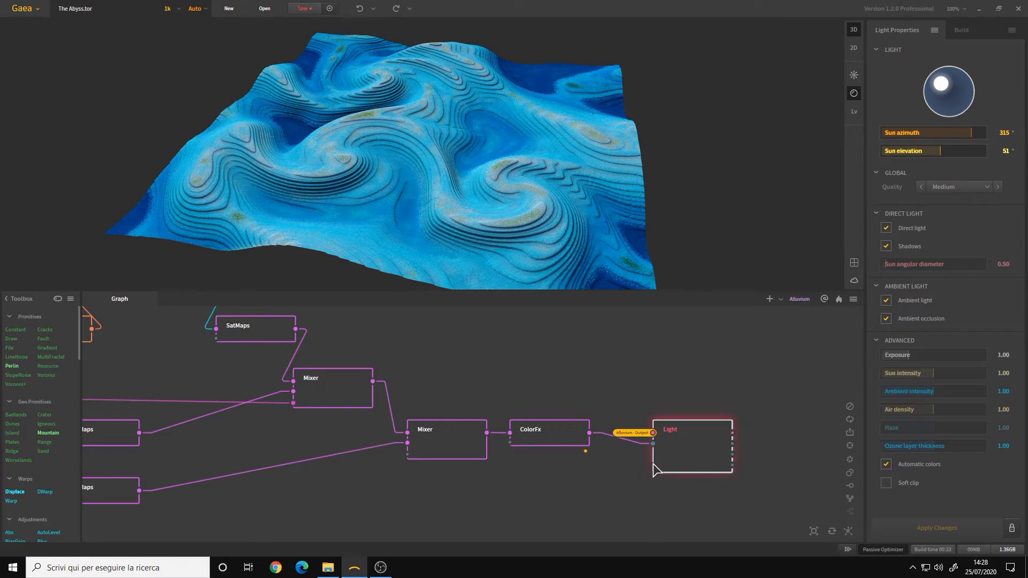
click(550, 432)
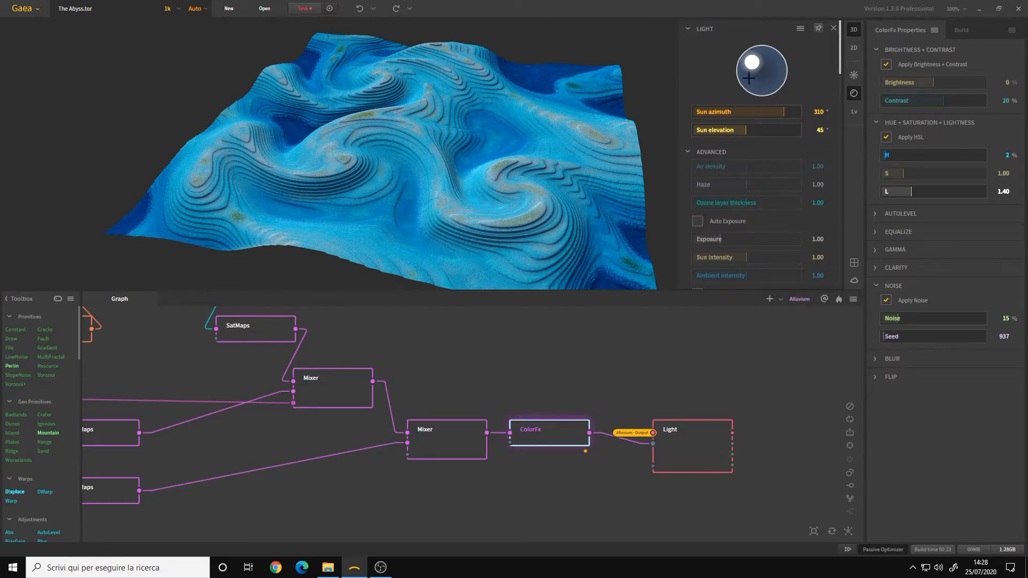
drag(777, 62, 755, 80)
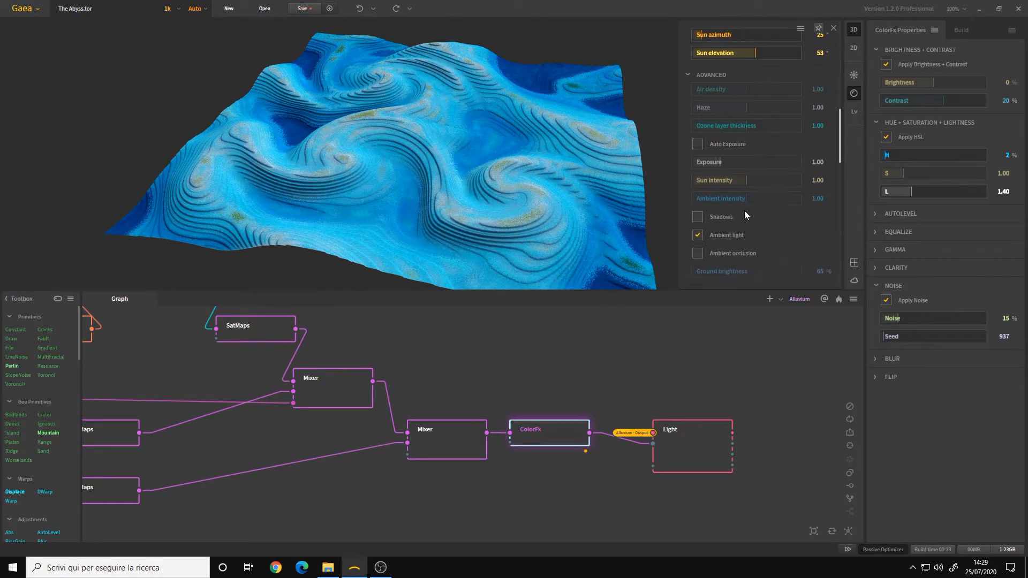
scroll(down, 3)
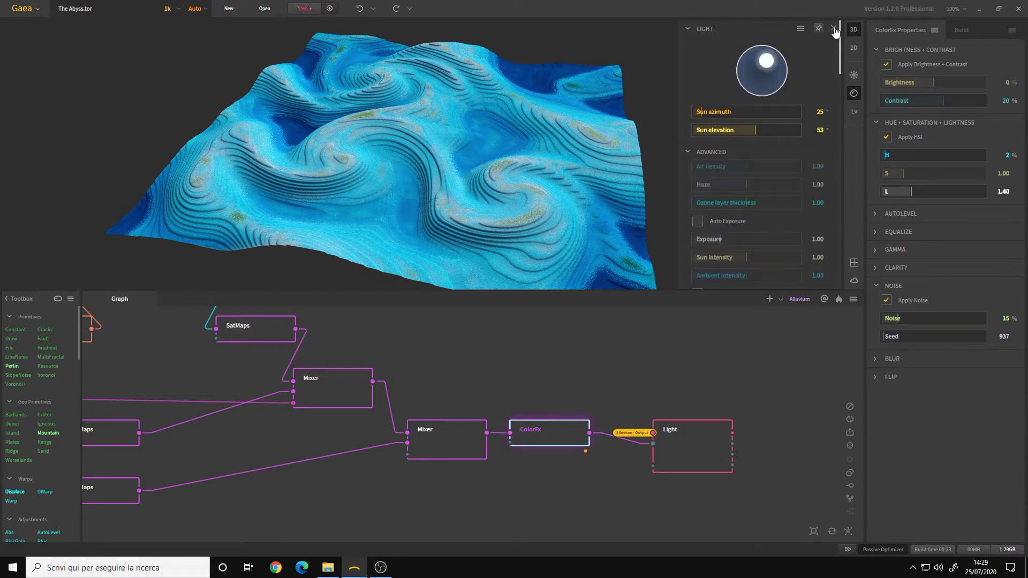
click(831, 29)
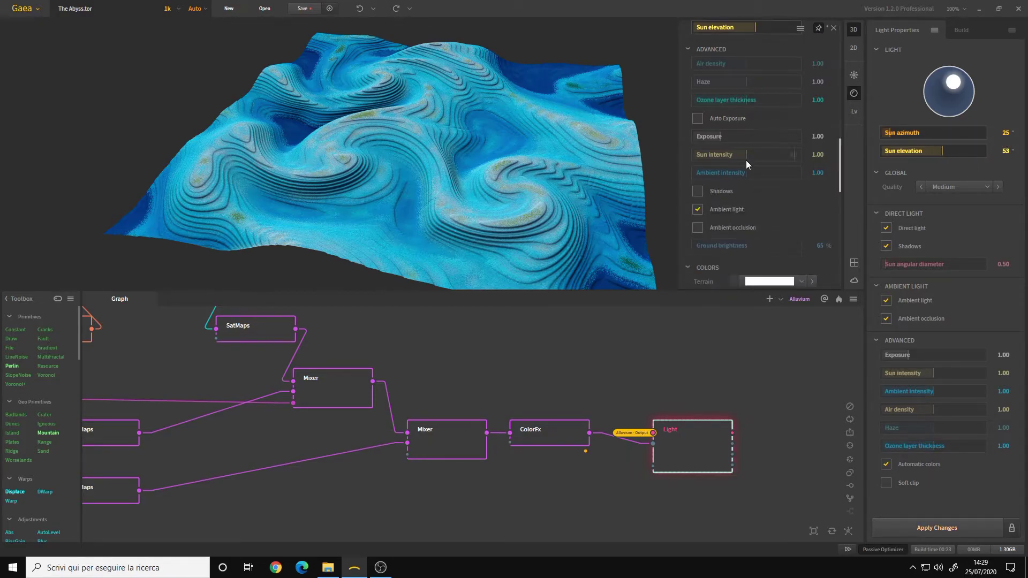
- Close the viewport lighting settings and reselect the Light node with the 25°/53° sun
scroll(down, 3)
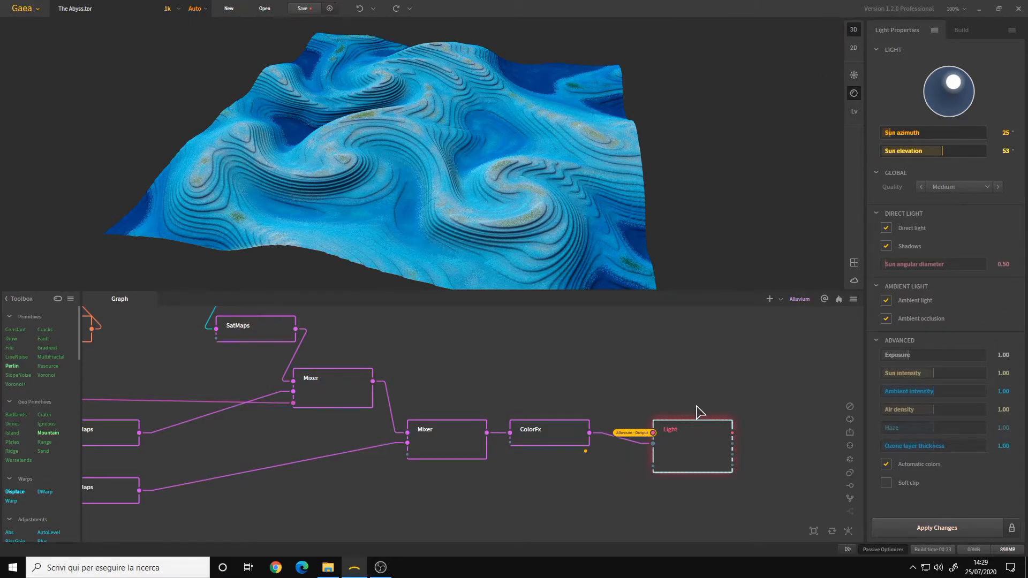
click(706, 445)
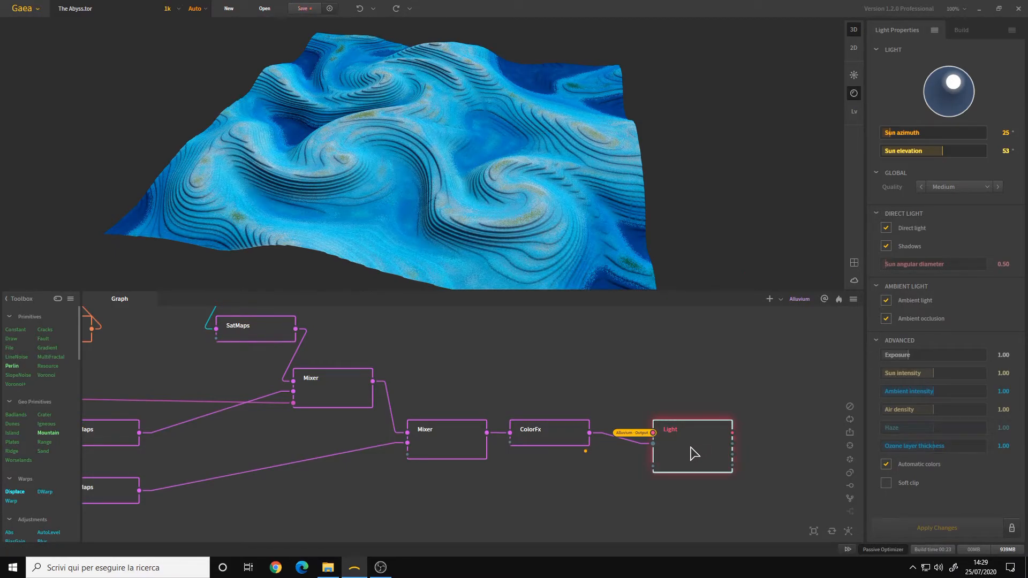
- Mark the Light node for export as 'The Abyss - Light Bake', PNG at 4K 4096
right_click(692, 451)
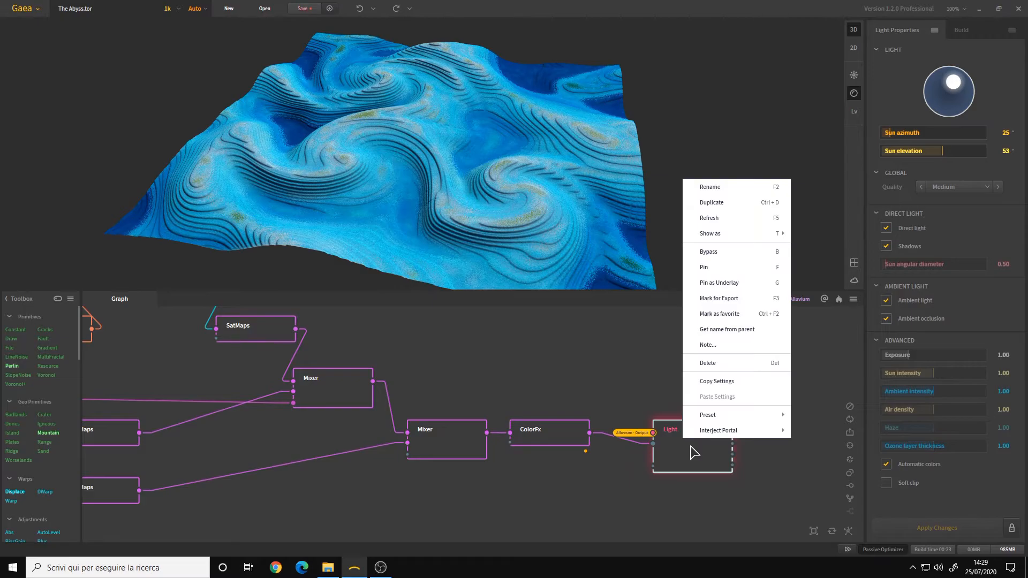
click(697, 447)
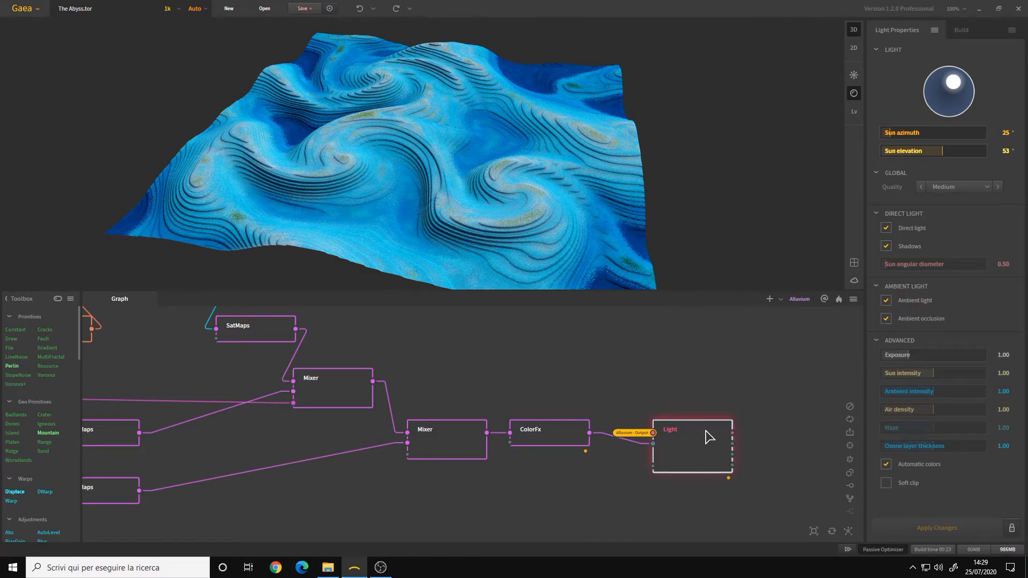
click(961, 30)
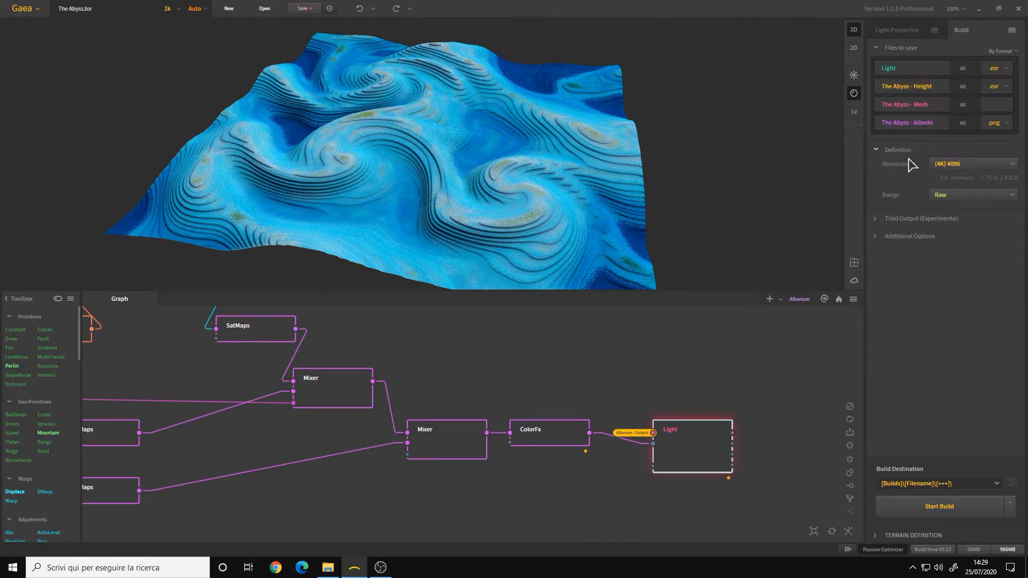
double_click(888, 67)
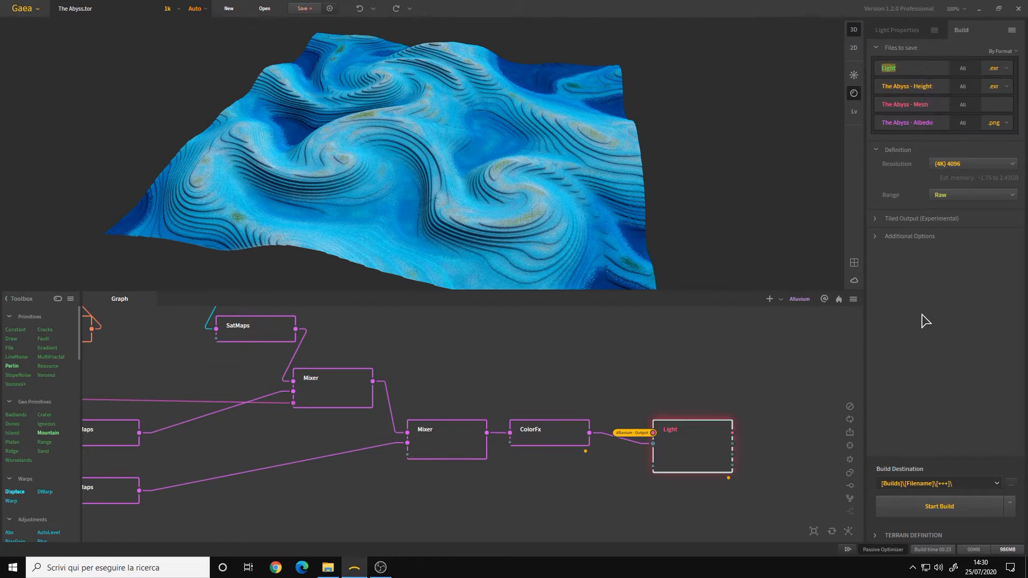
click(996, 66)
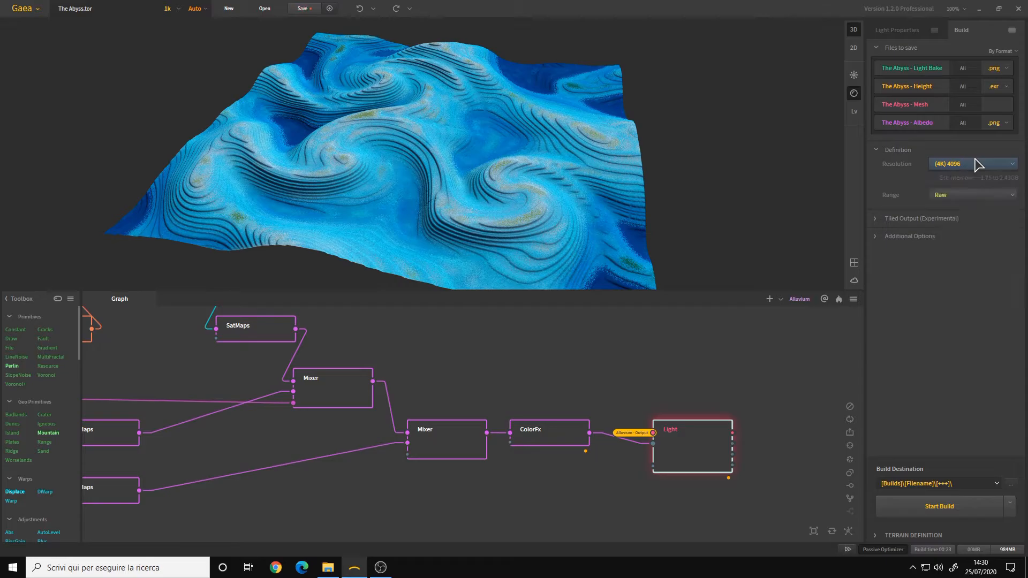
click(897, 30)
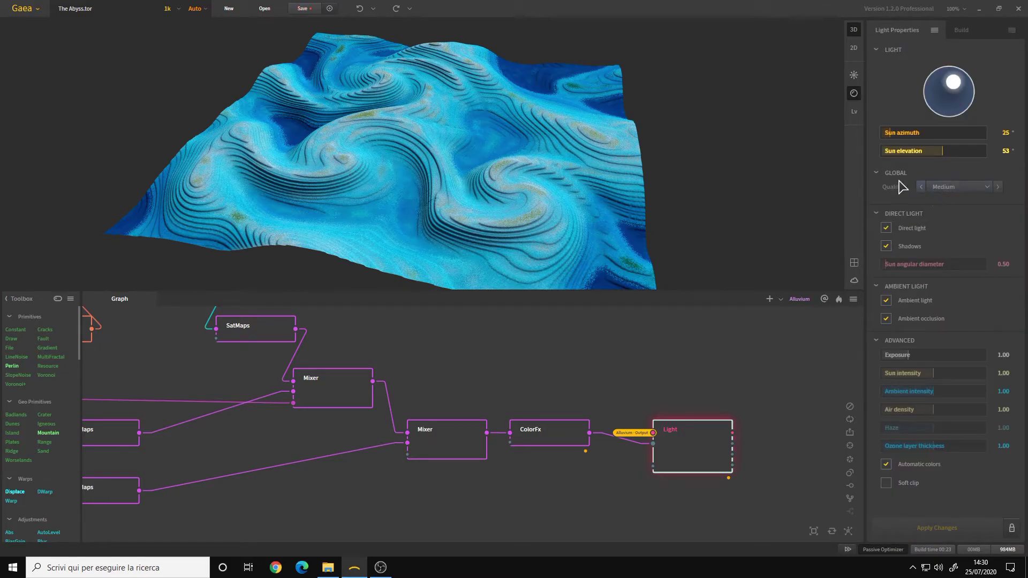
click(958, 186)
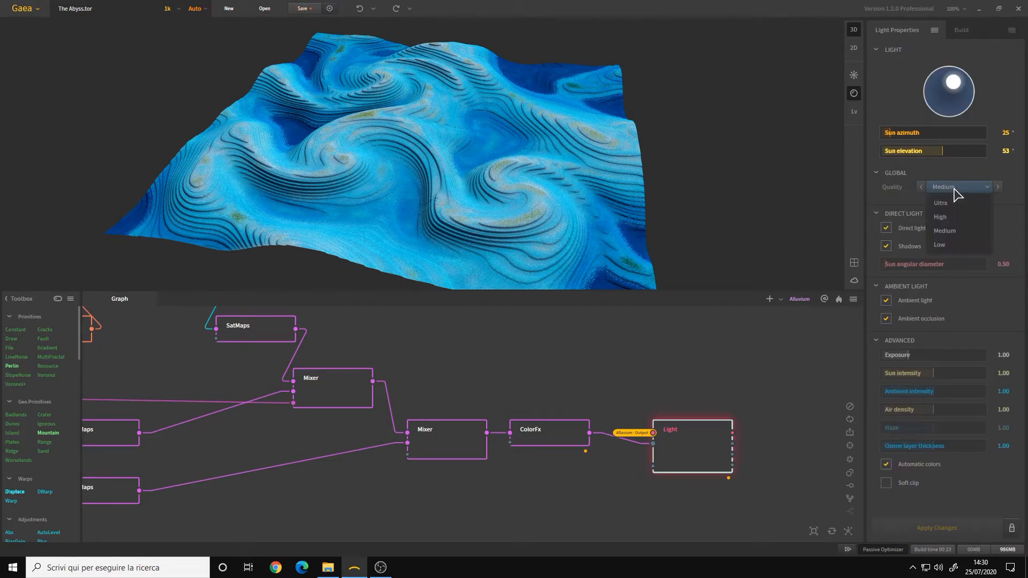
click(940, 203)
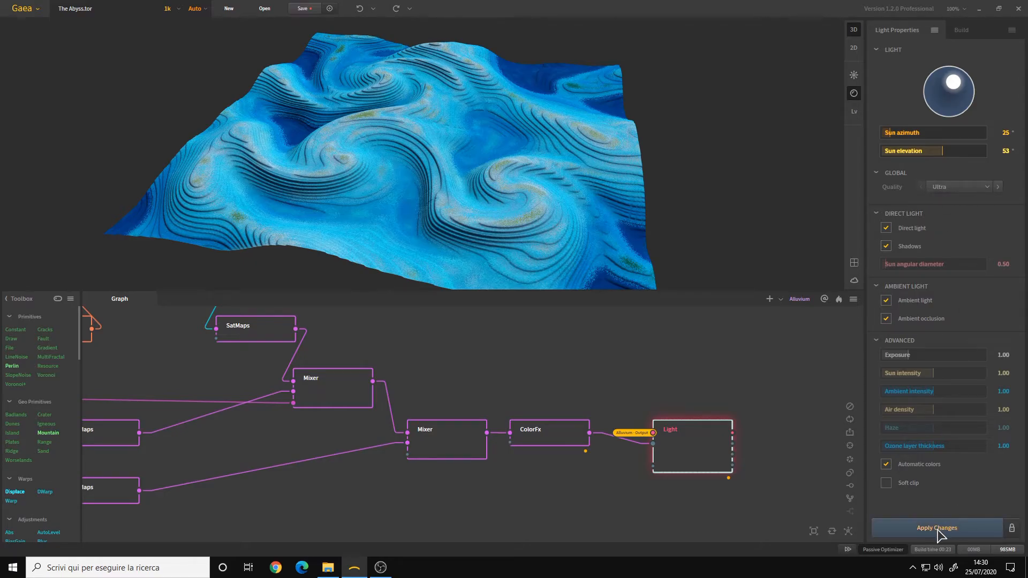
mouse_move(961, 537)
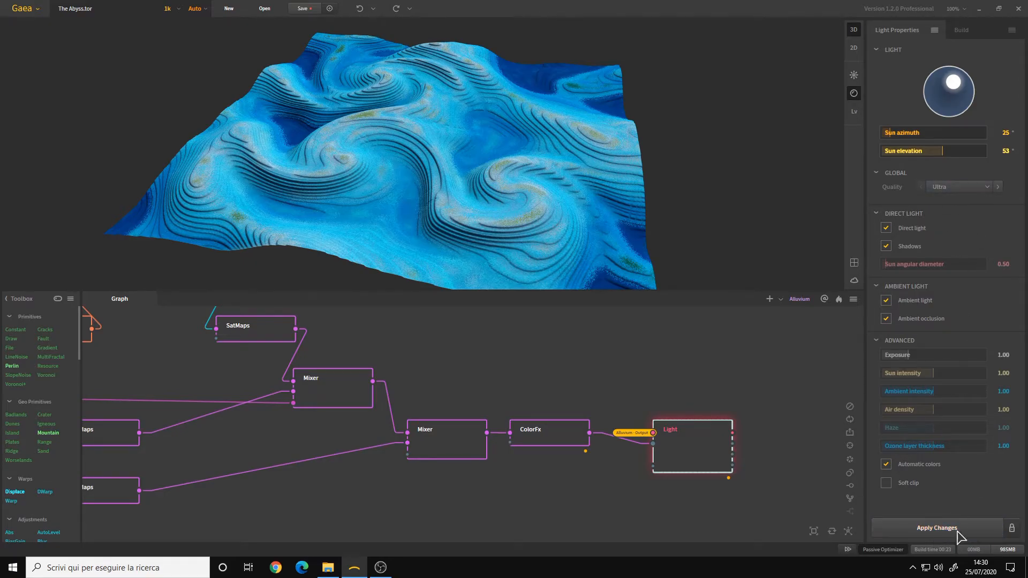
click(936, 527)
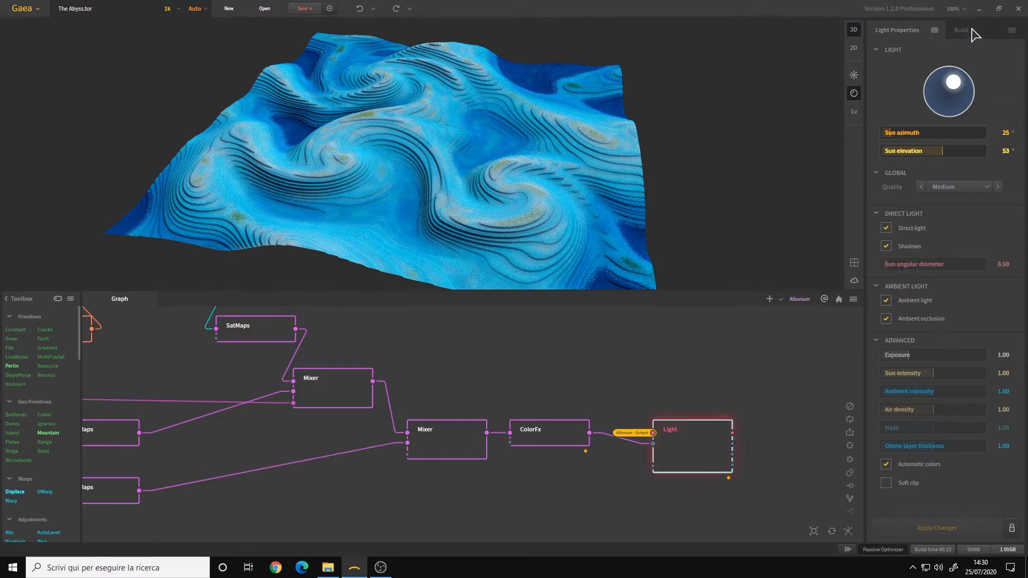
click(961, 30)
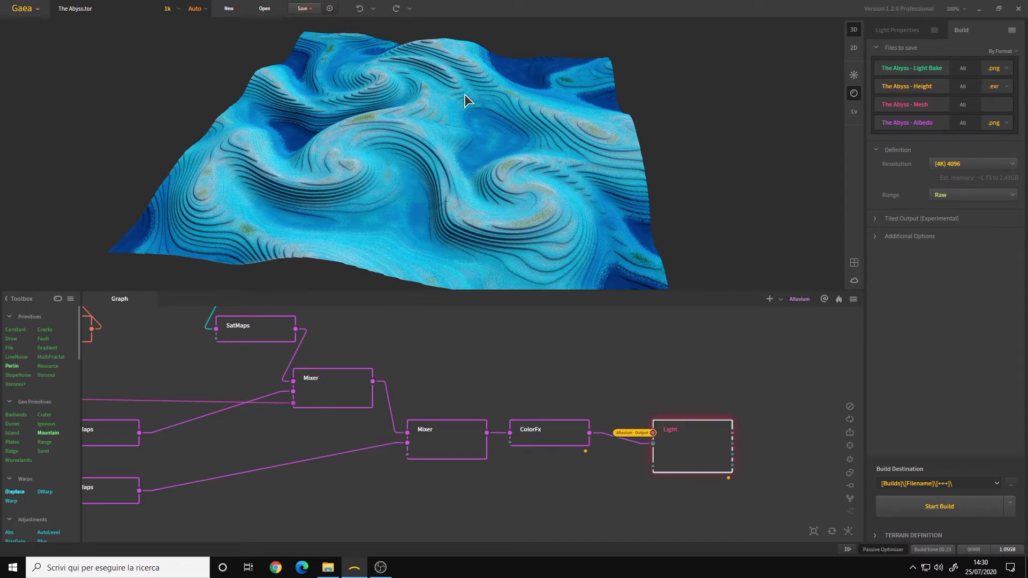
mouse_move(465, 206)
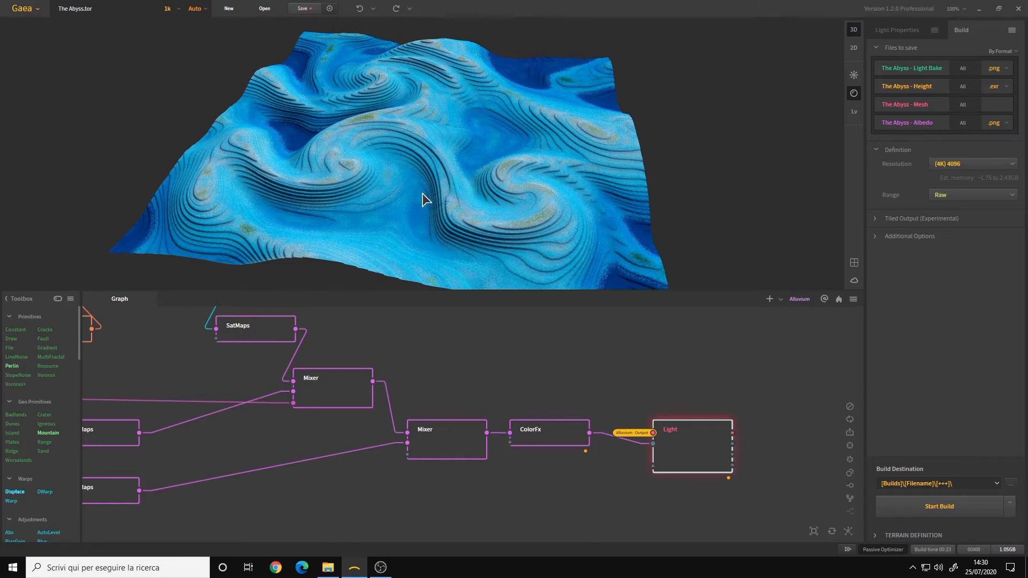
mouse_move(462, 174)
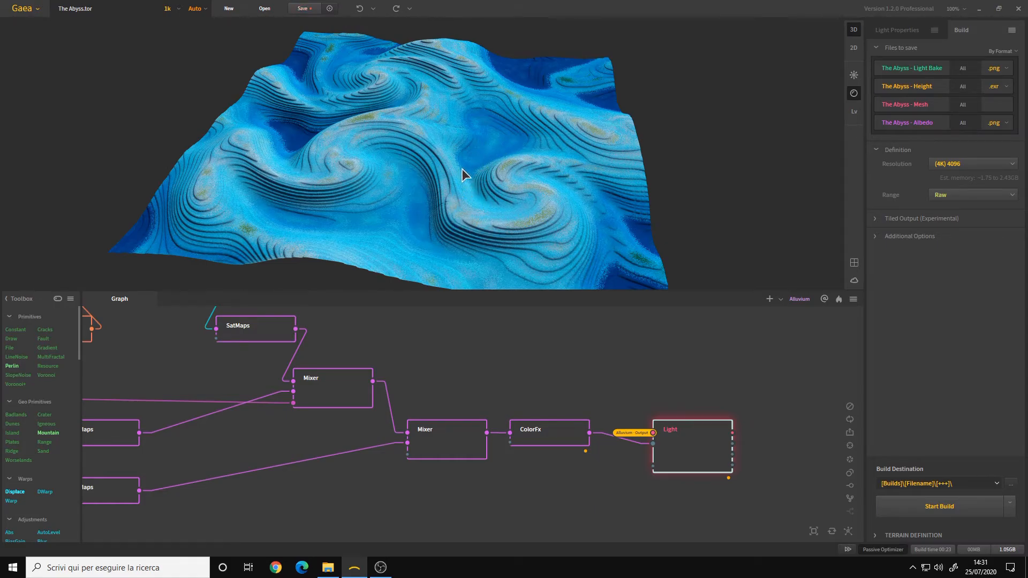
mouse_move(456, 228)
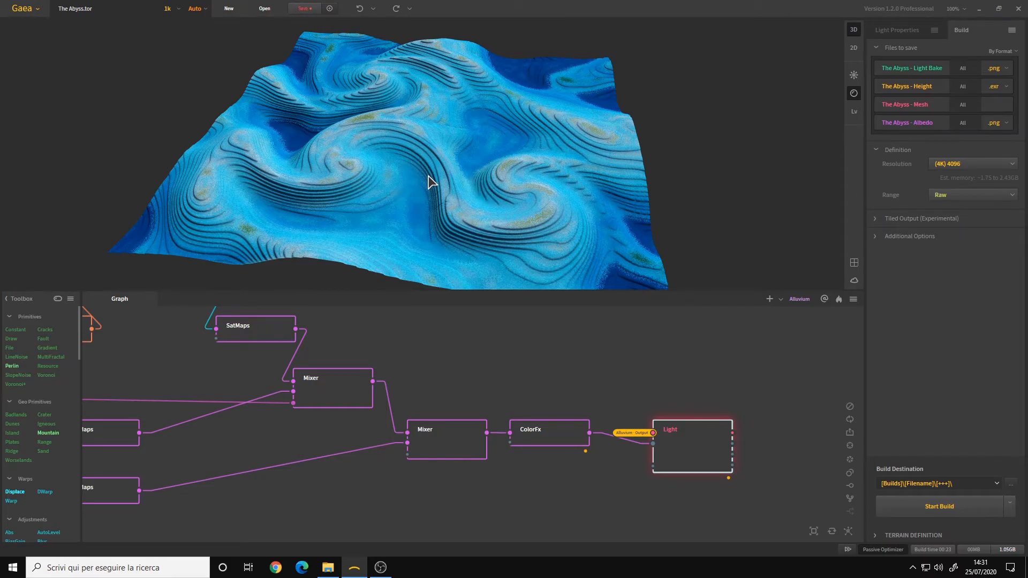
mouse_move(325, 154)
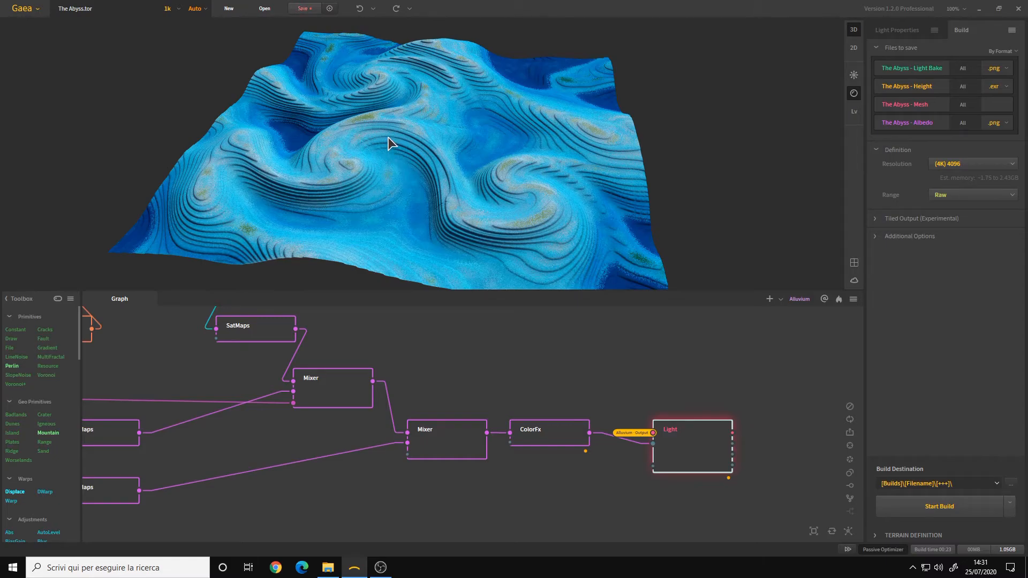
mouse_move(554, 73)
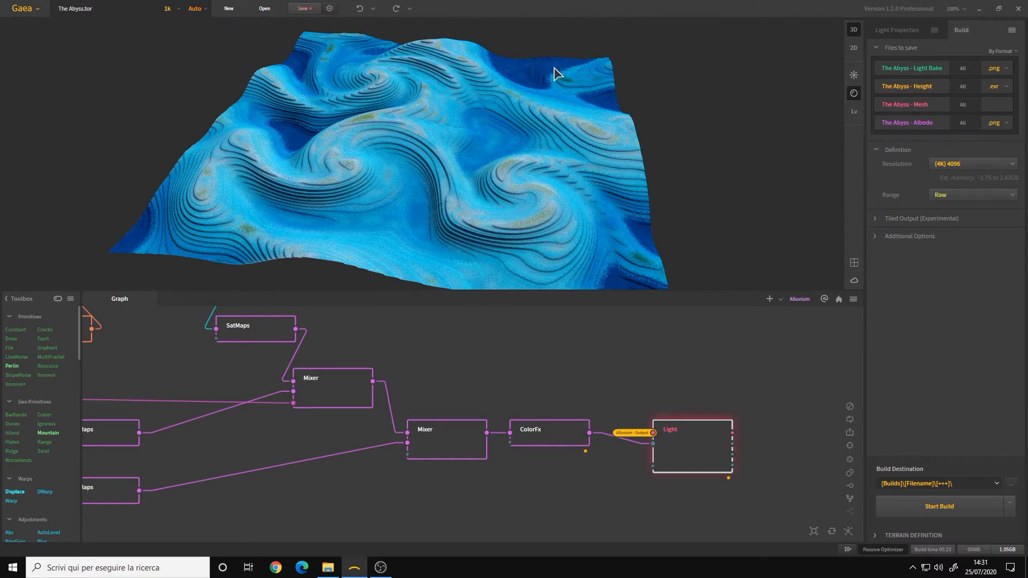
mouse_move(421, 197)
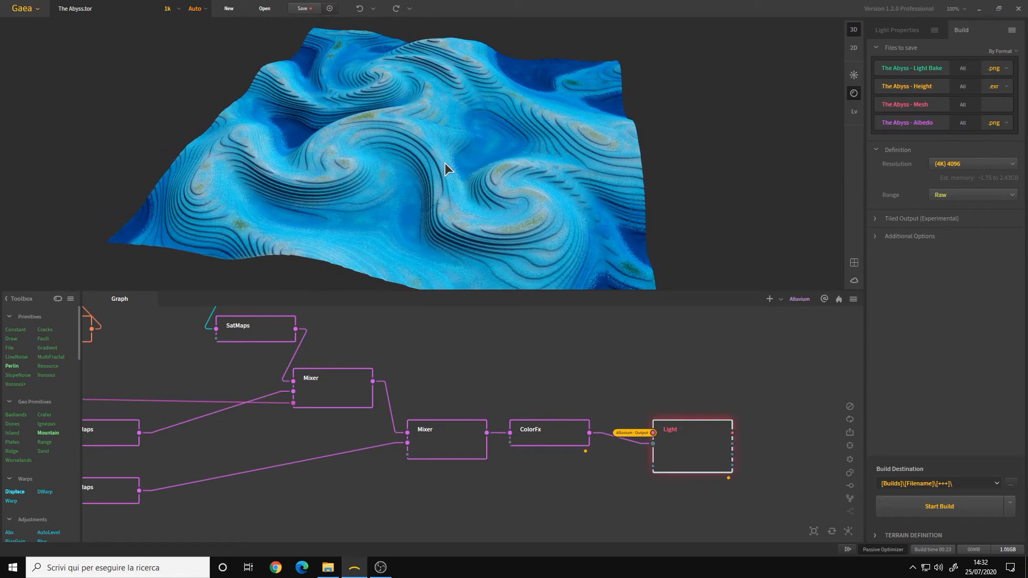
mouse_move(451, 173)
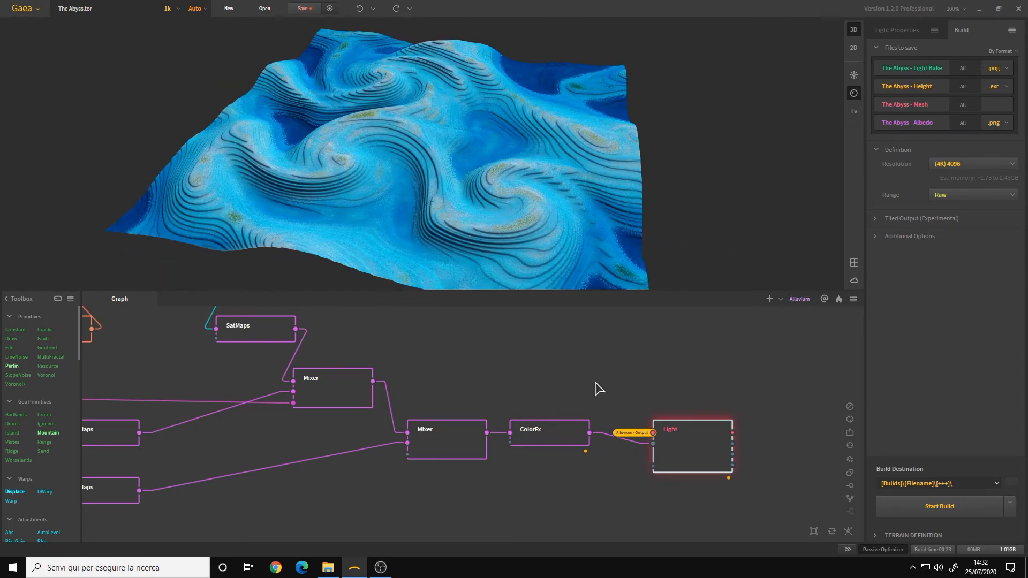
click(898, 30)
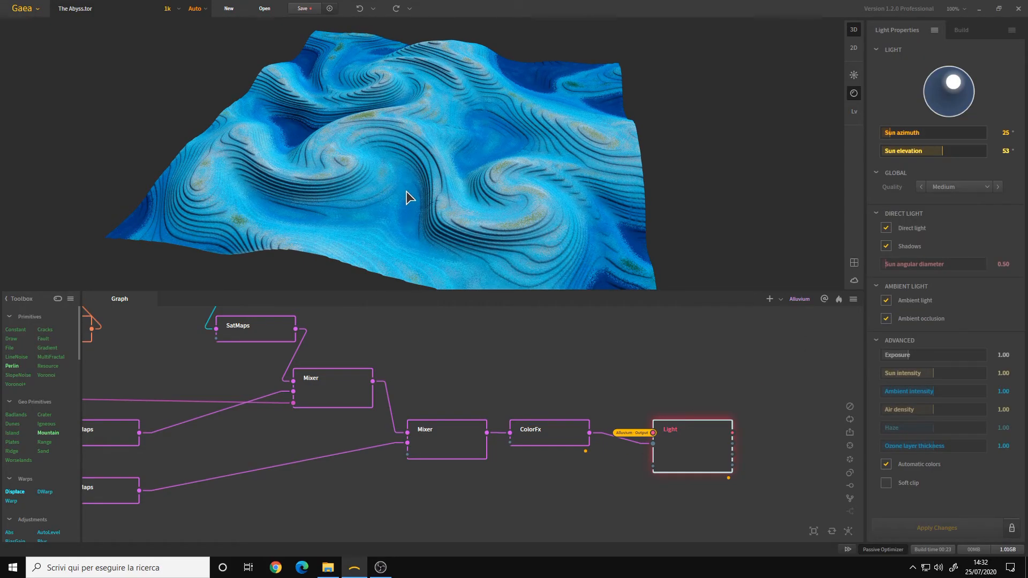
mouse_move(477, 130)
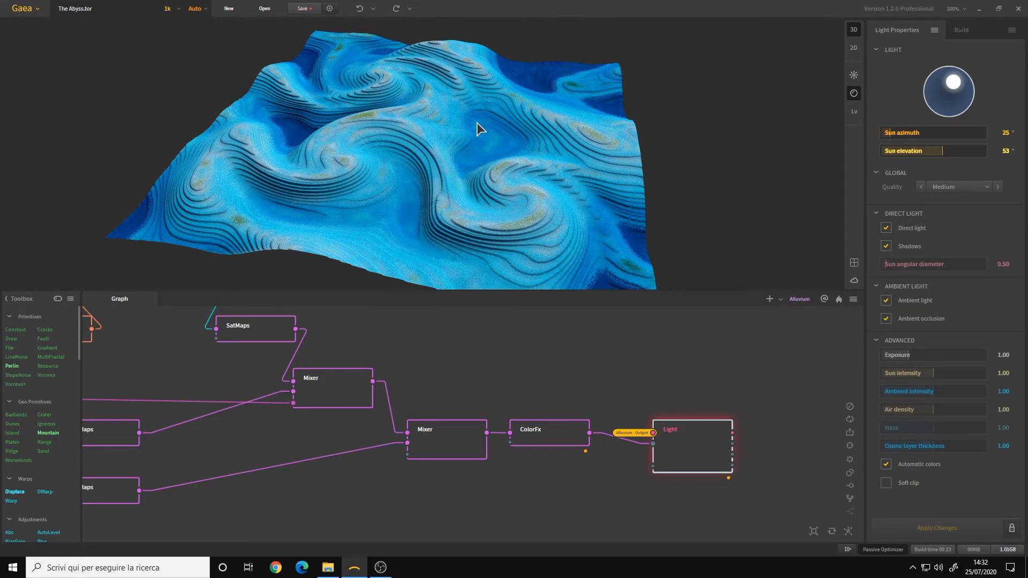